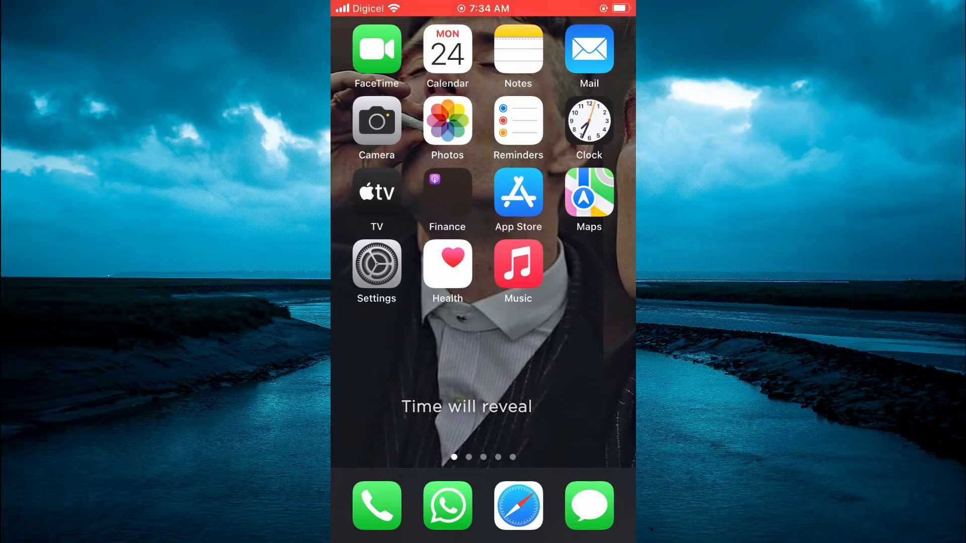
- Launch Safari from the dock to reach FreeConvert's Video Compressor page
click(519, 505)
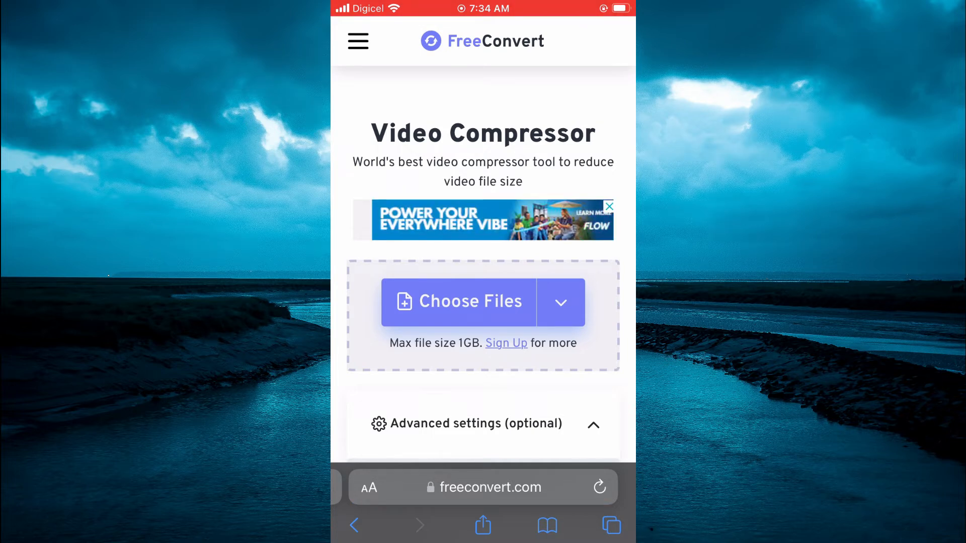
- Add the IMG_4505.MOV video (19.68 MB) from the Photo Library to the compressor
click(560, 303)
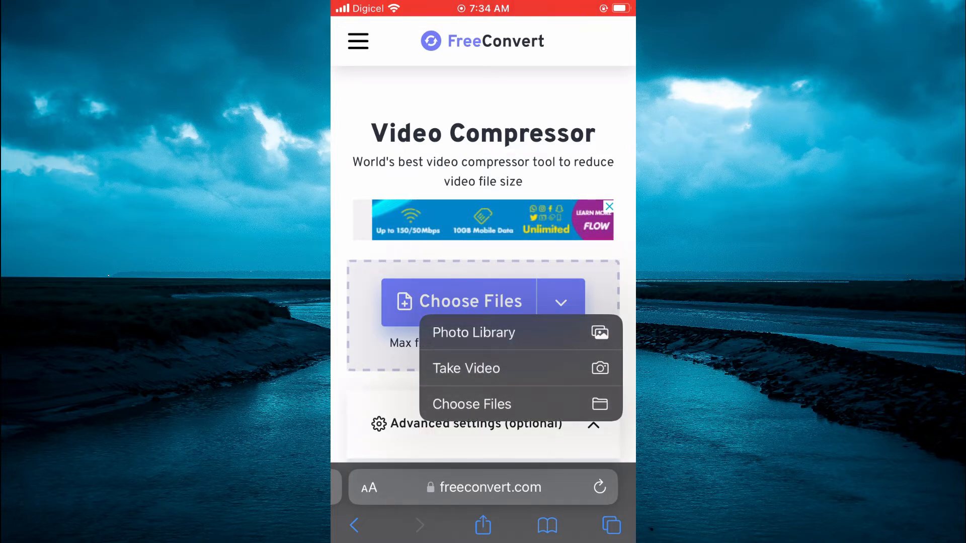
click(474, 333)
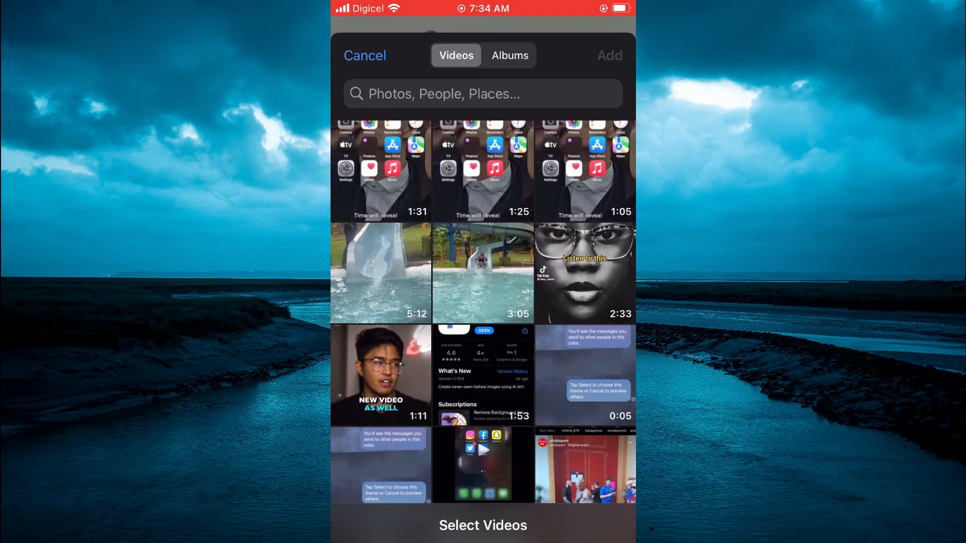
click(584, 274)
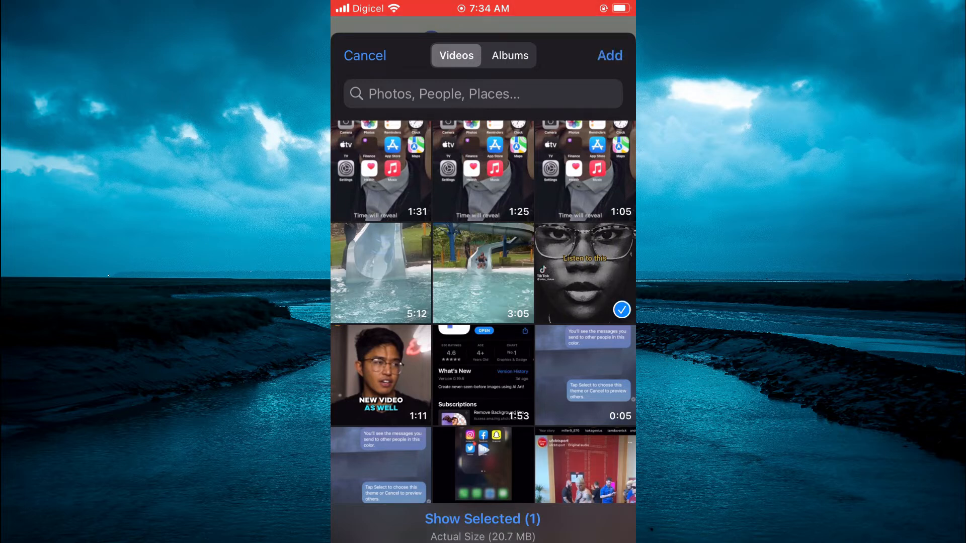
click(608, 56)
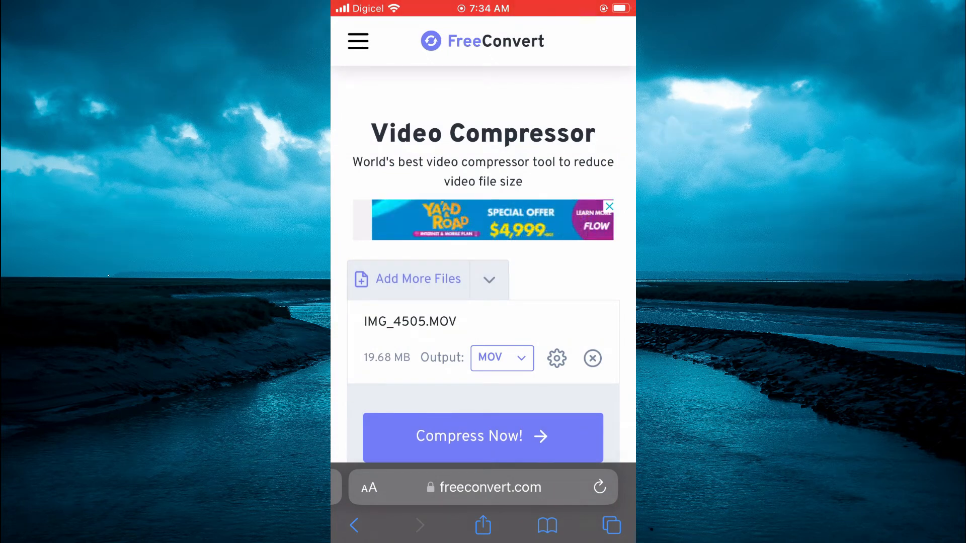
- Start compressing IMG_4505 and wait for the download prompt
click(483, 437)
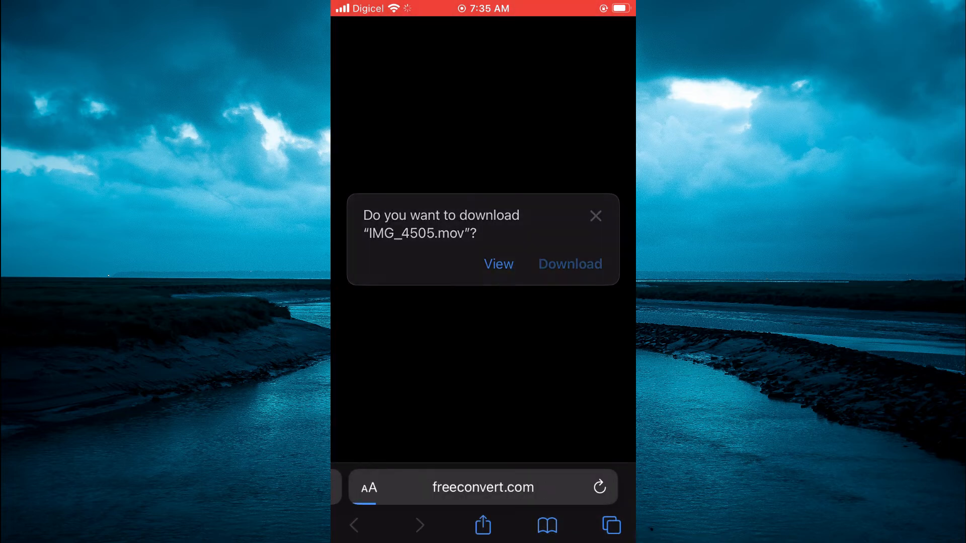
- Download the compressed IMG_4505.mov and show Safari's page options menu
click(569, 264)
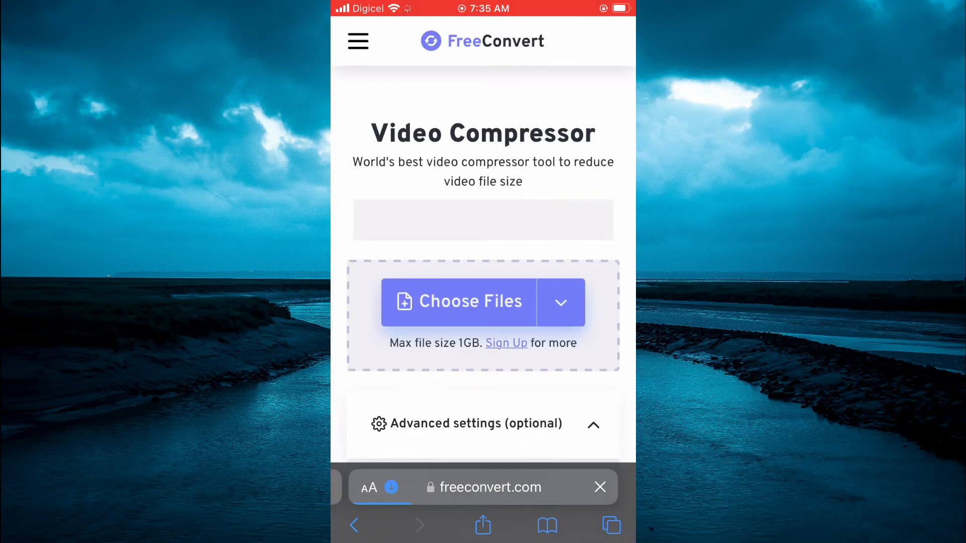
click(370, 487)
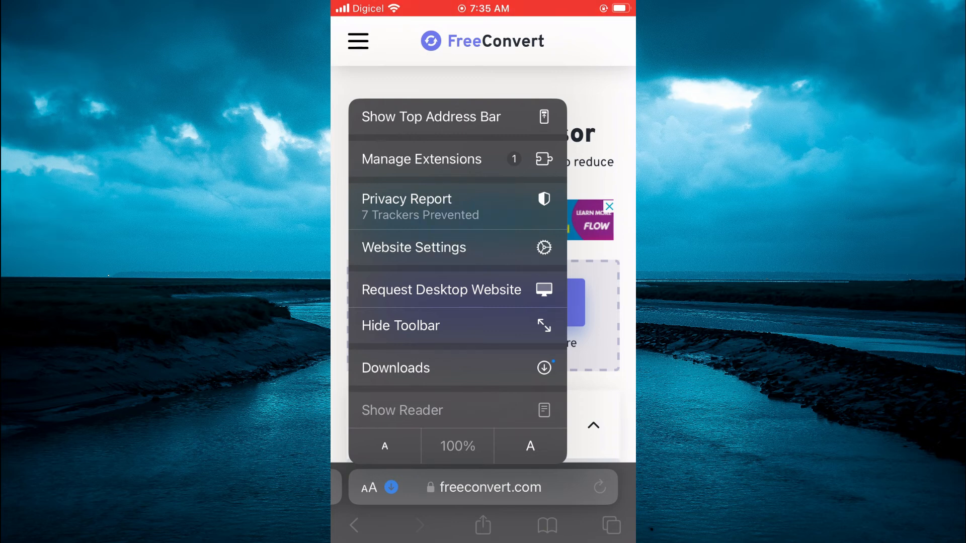
- Open the downloaded IMG_4505 2 video (11.7 MB) and show its share sheet
click(396, 368)
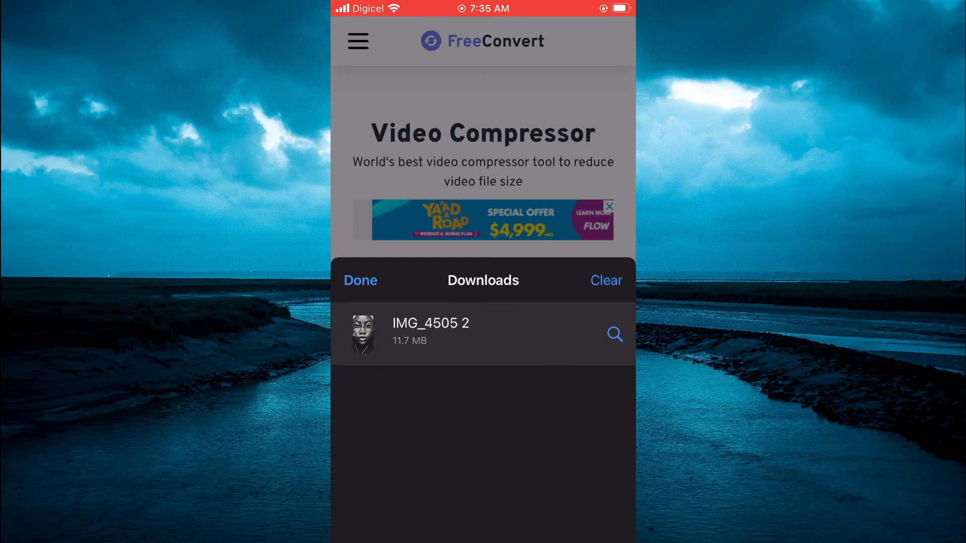
click(430, 332)
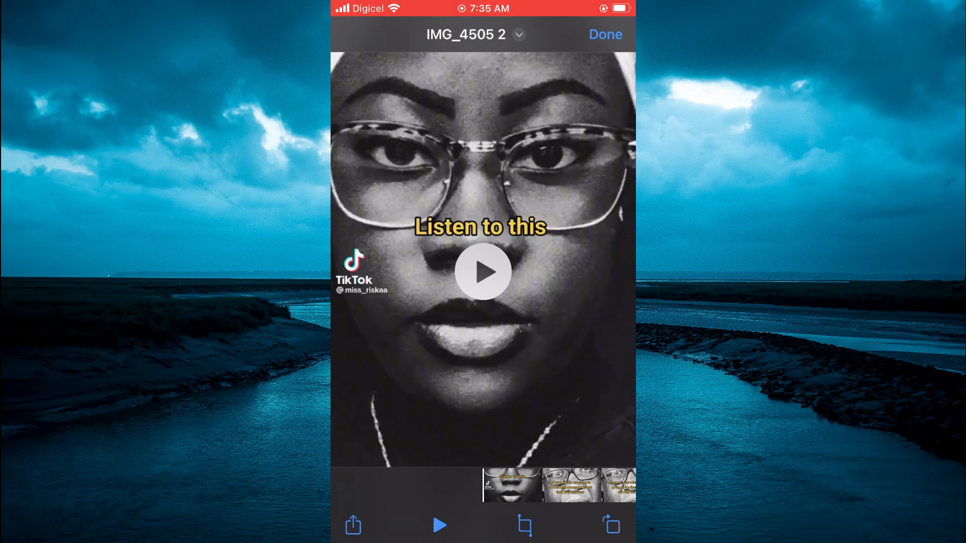
click(353, 524)
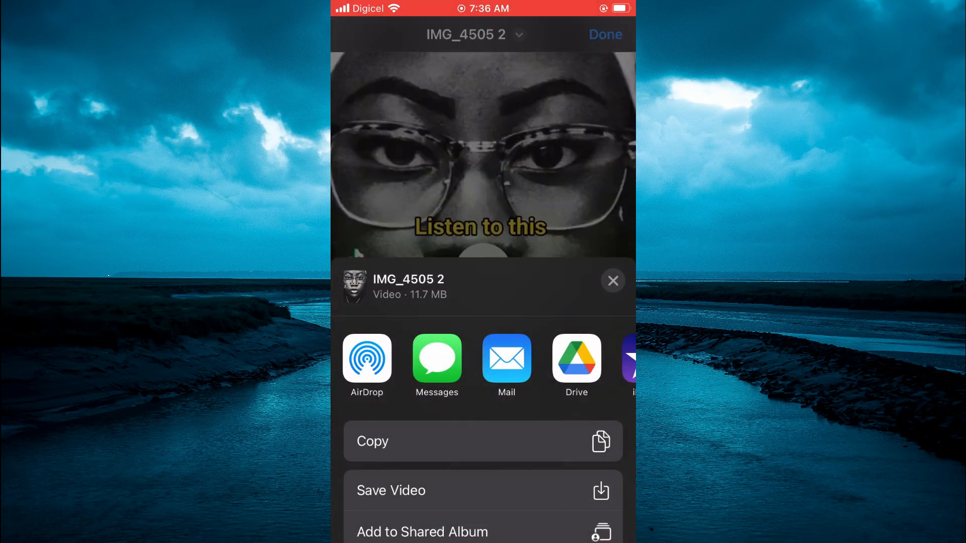